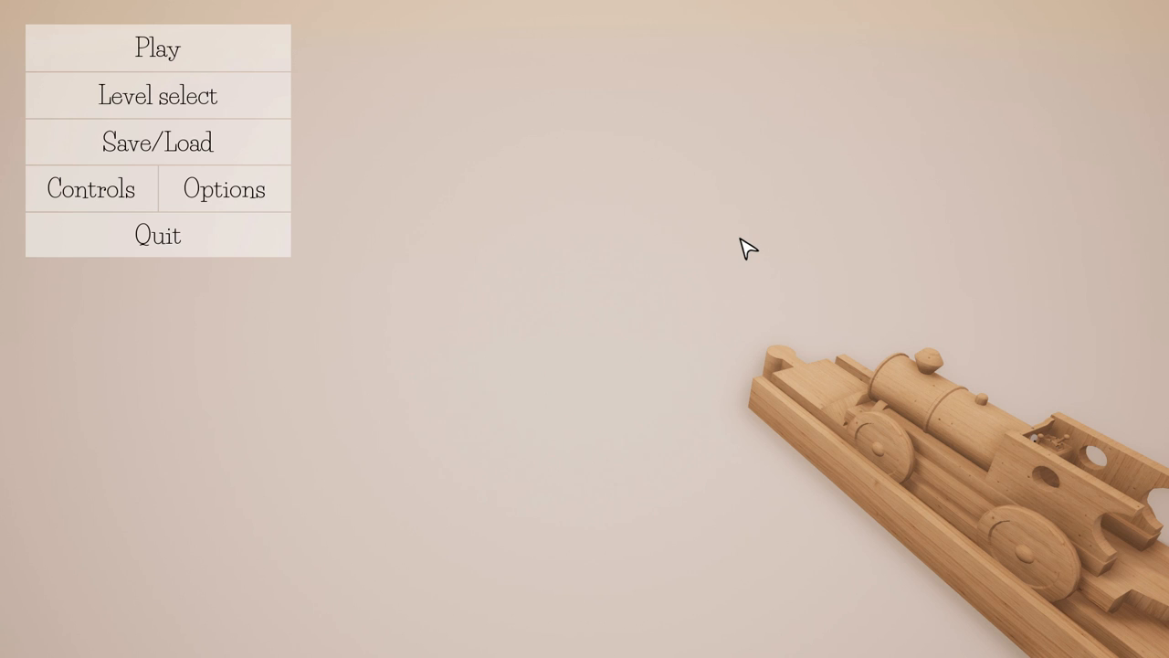
mouse_move(994, 240)
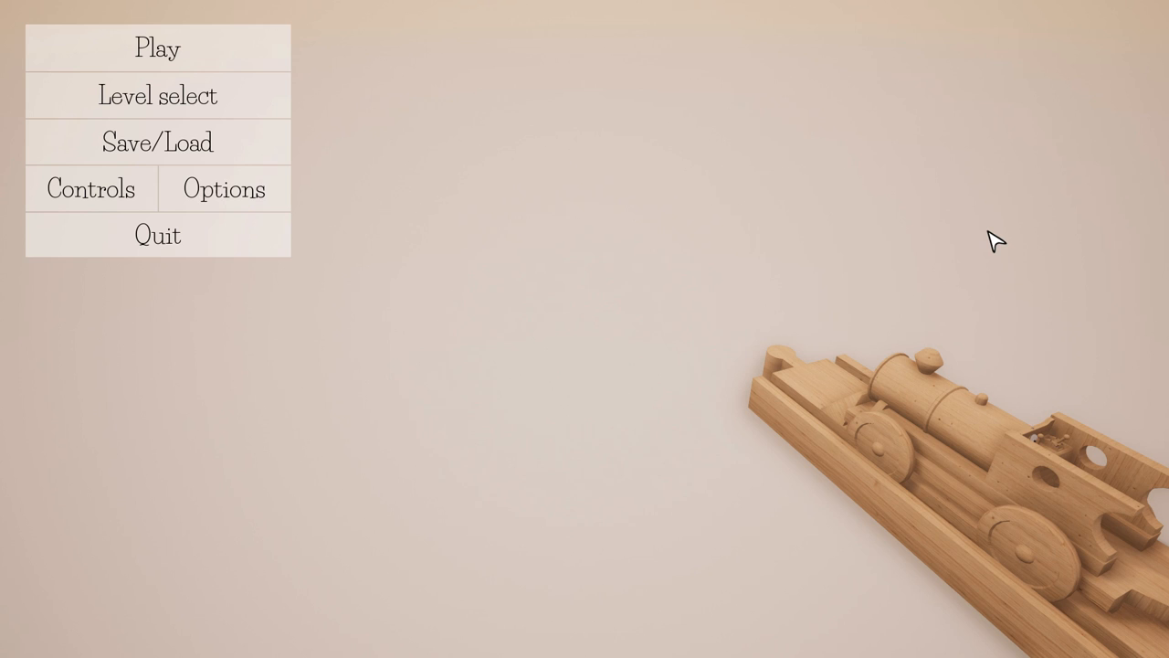
mouse_move(866, 490)
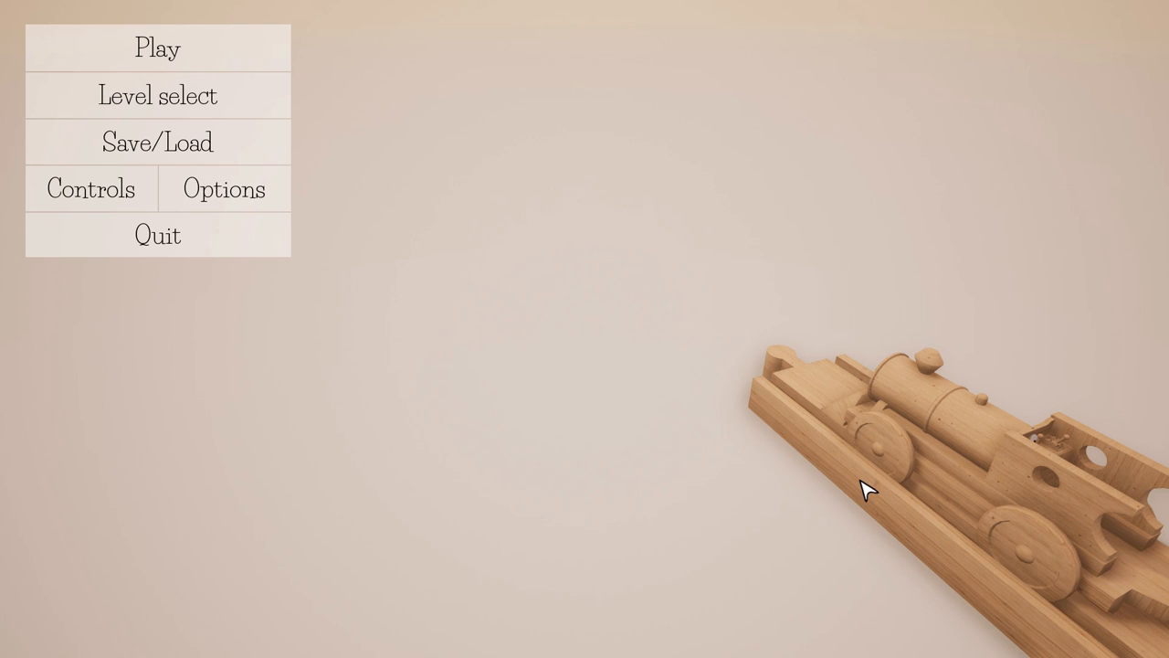
mouse_move(818, 307)
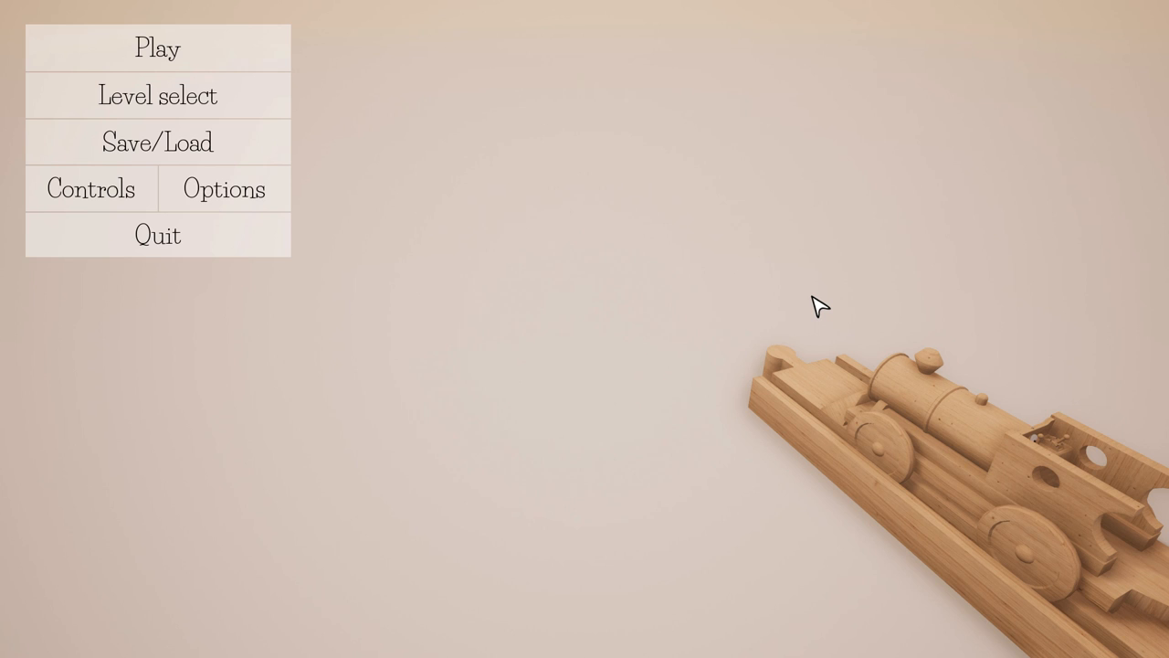
- Start a new game and advance through the opening tutorial tips
left_click(157, 47)
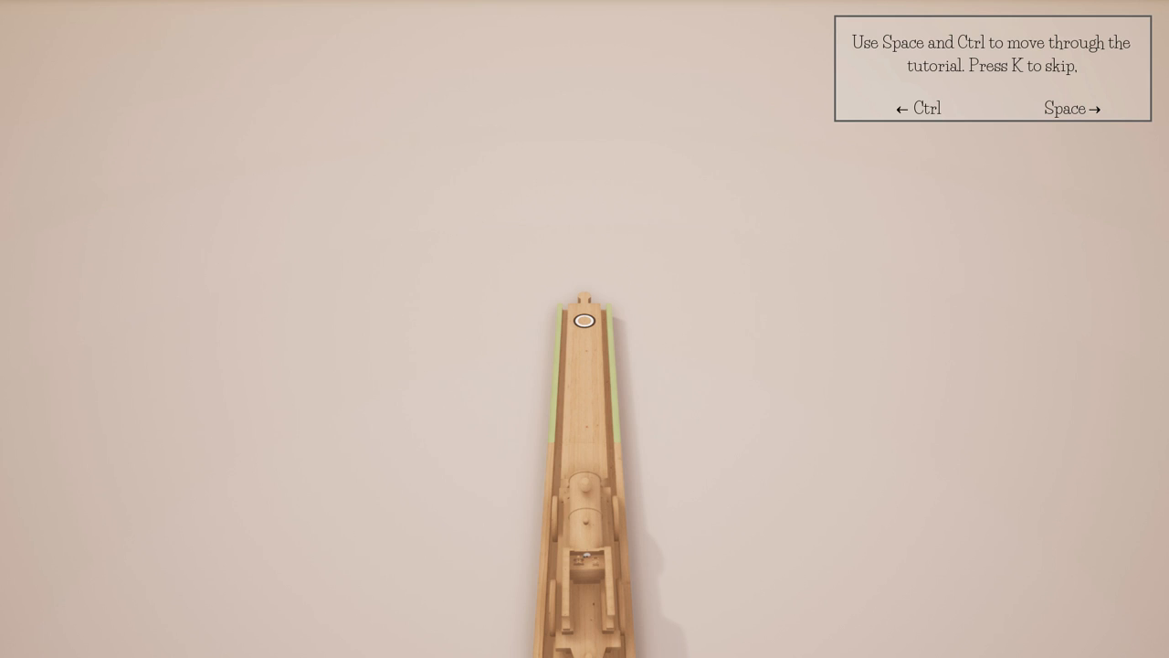
key("Space")
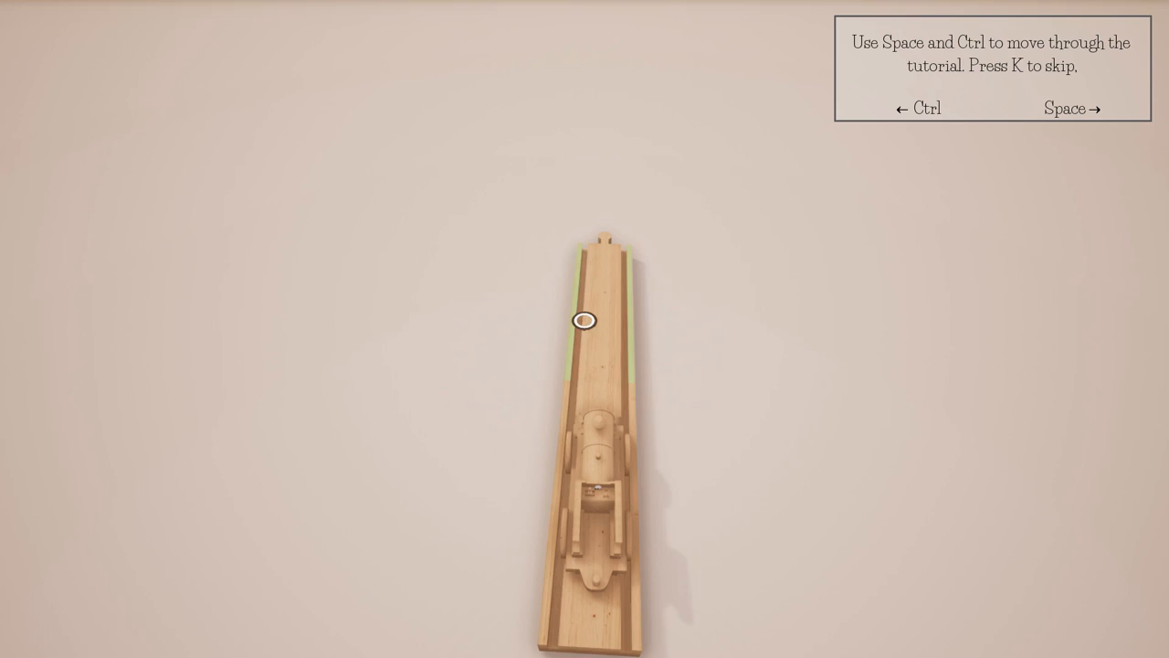
key("space")
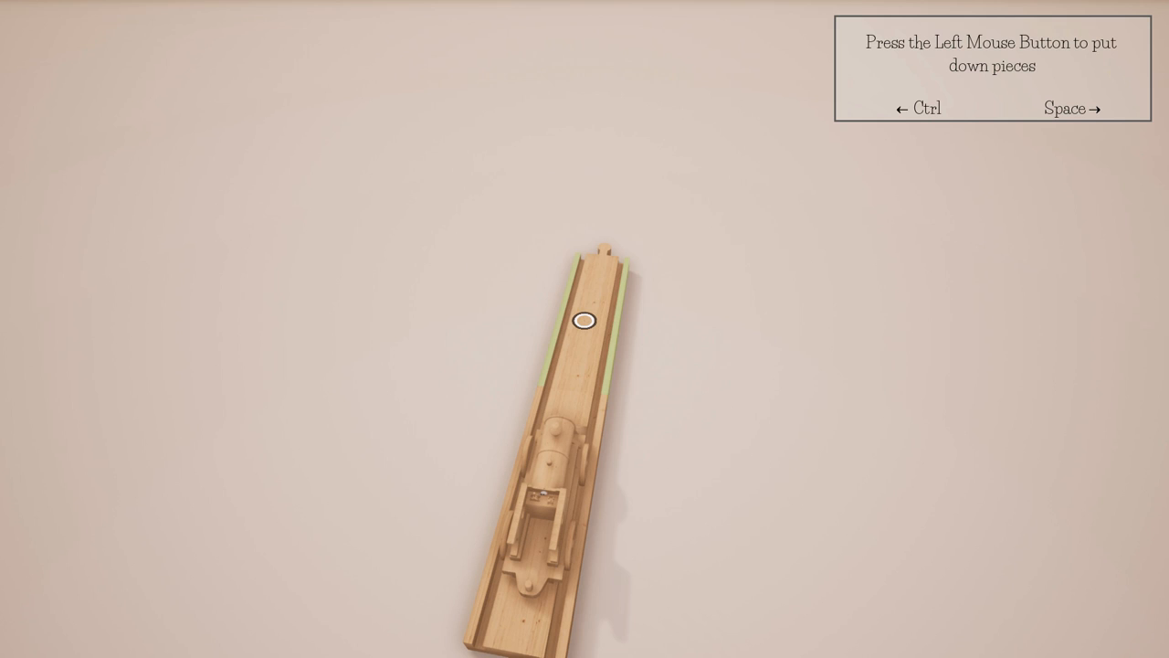
- Place a curved track piece and undo the badly placed one
left_click(585, 319)
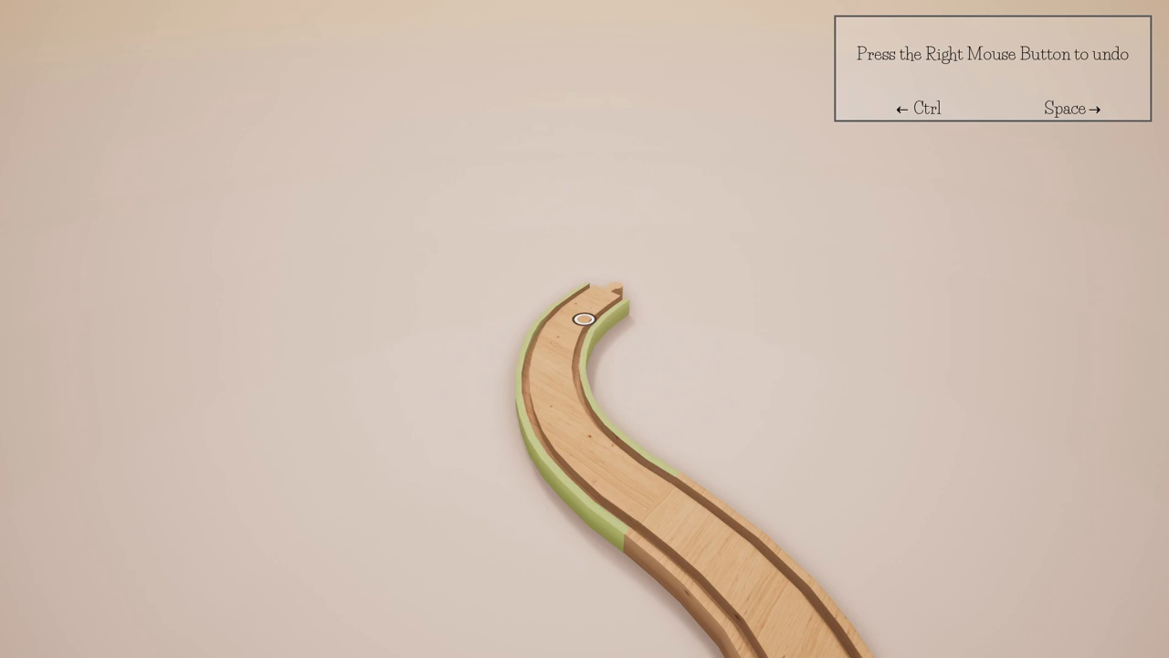
right_click(584, 318)
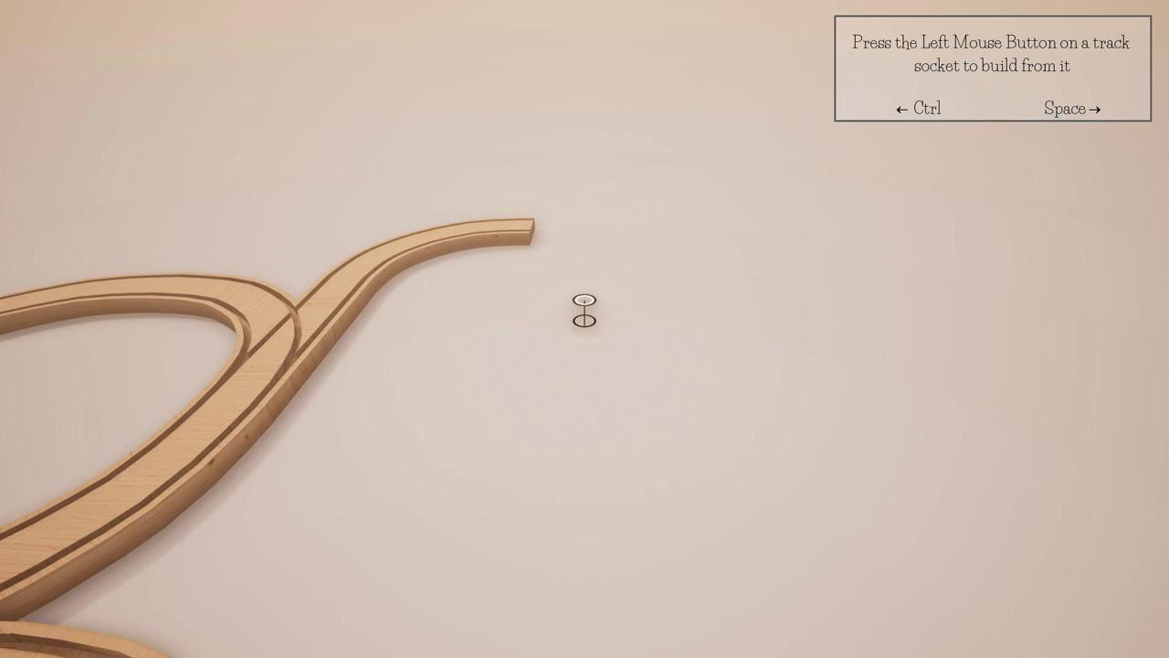
left_click(585, 314)
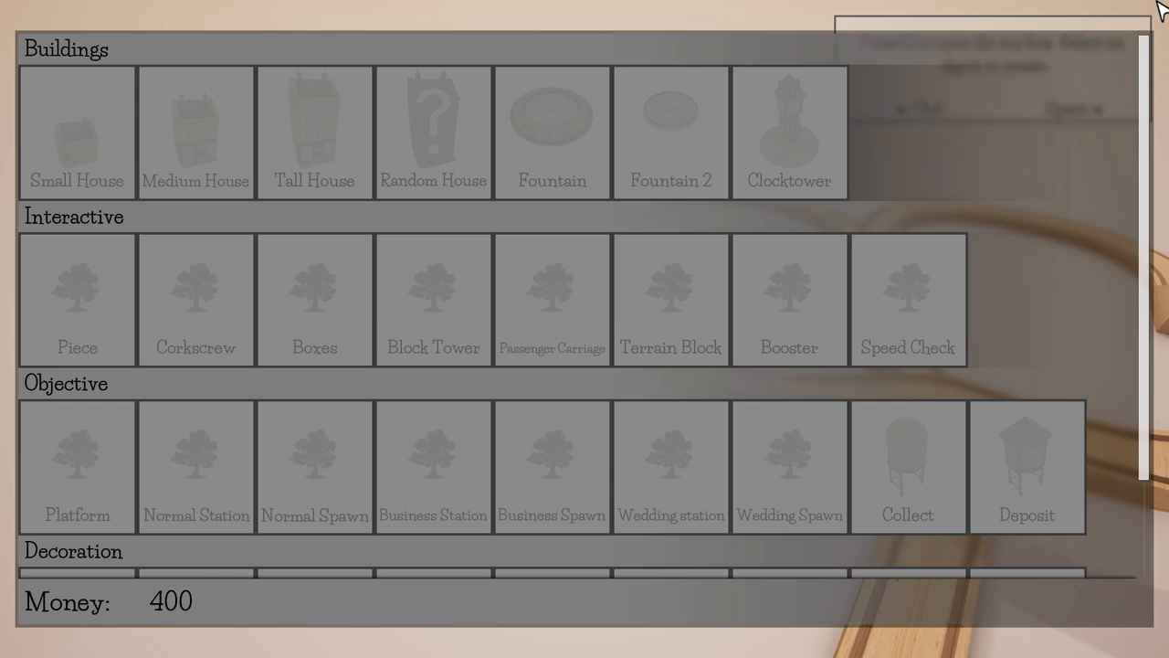
left_click(552, 132)
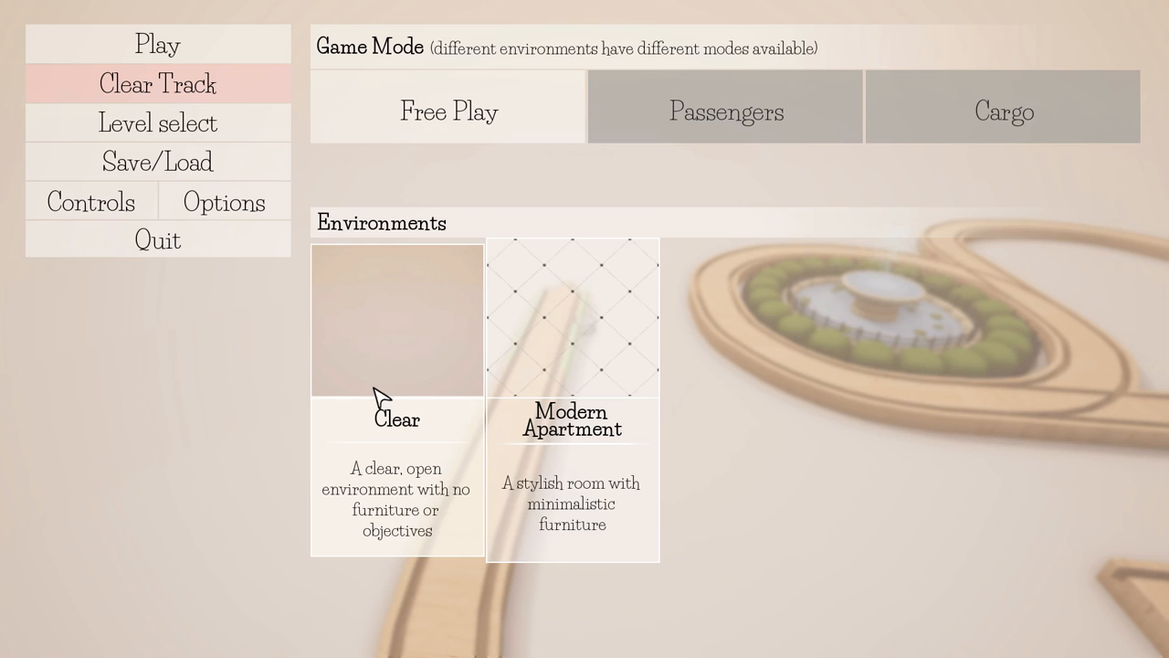
mouse_move(667, 182)
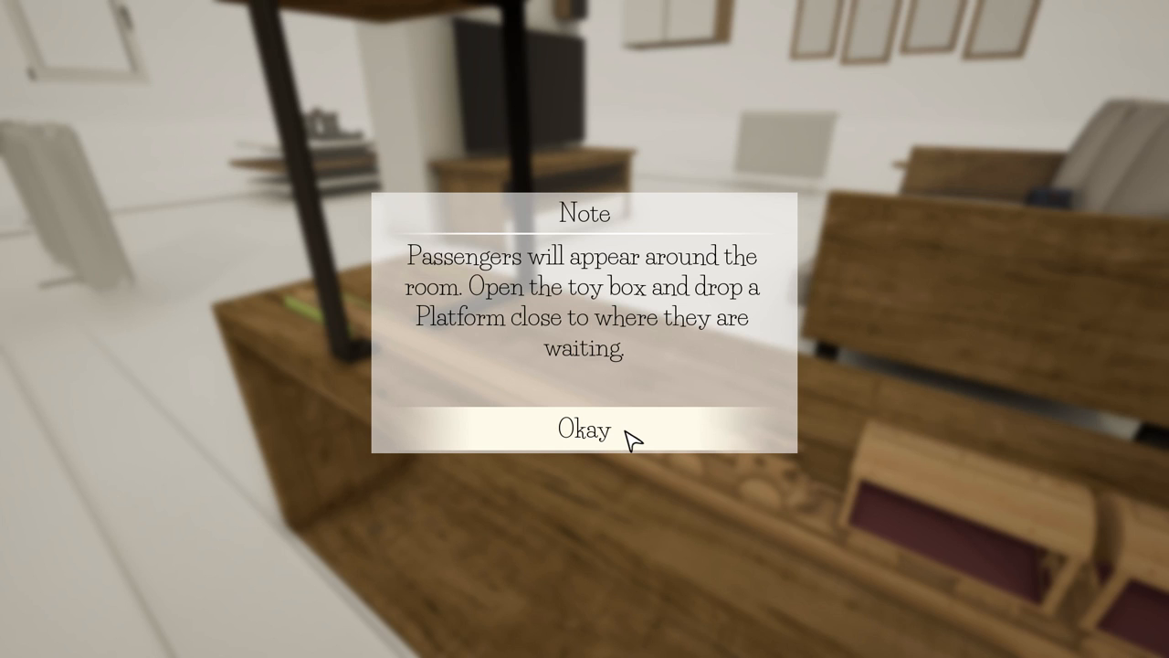
- Acknowledge the notes about waiting passengers and building track to the Platform
left_click(584, 430)
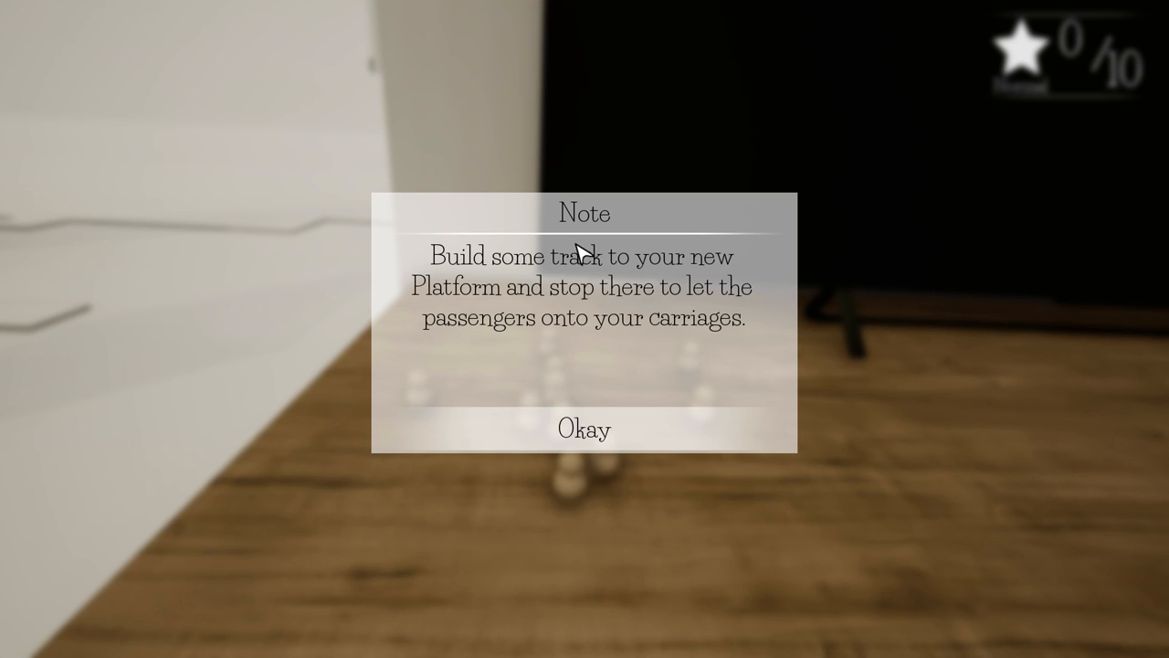
left_click(585, 427)
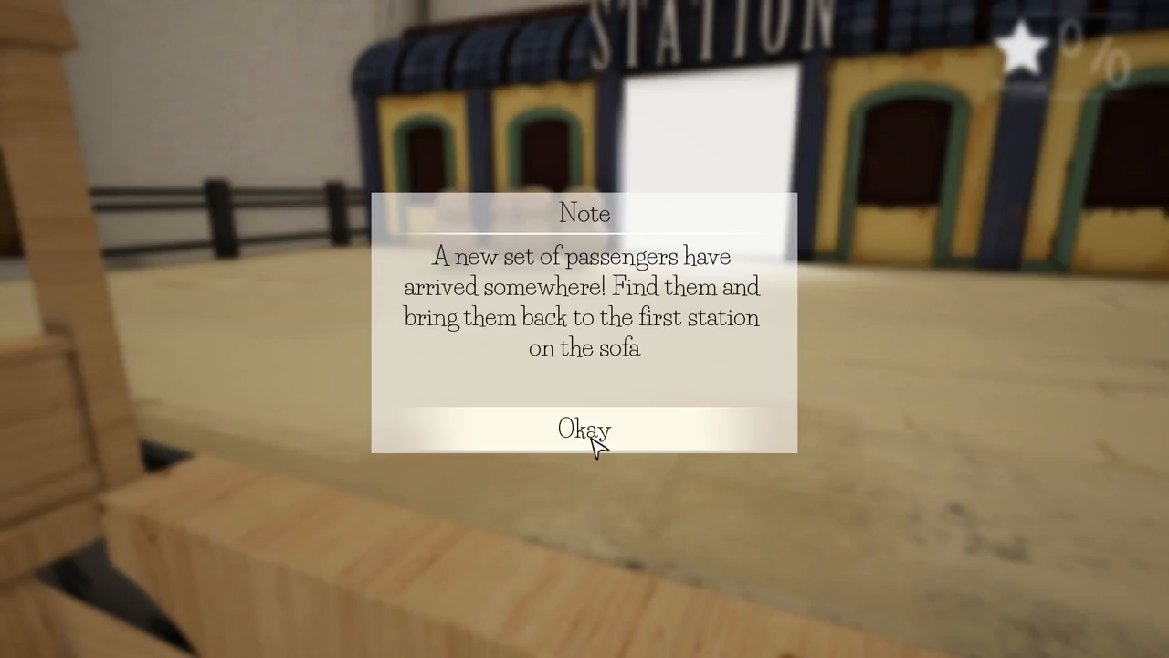
- Acknowledge the notice about new passengers to return to the sofa station
left_click(583, 428)
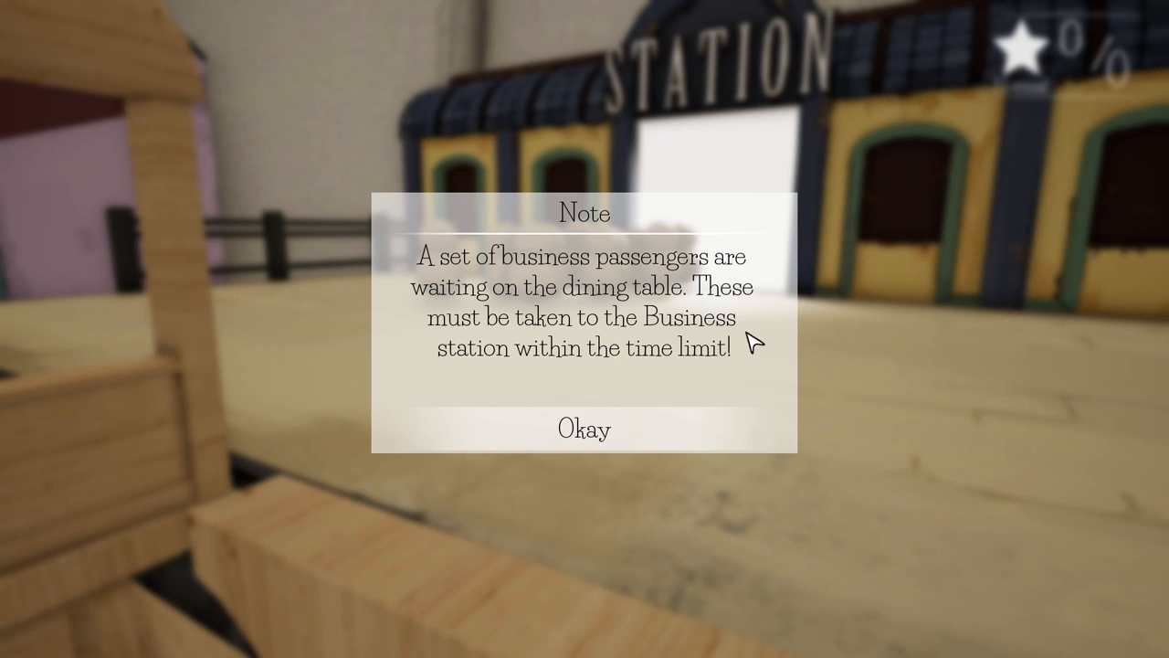
- Acknowledge the note about taking business passengers to the Business station in time
left_click(583, 427)
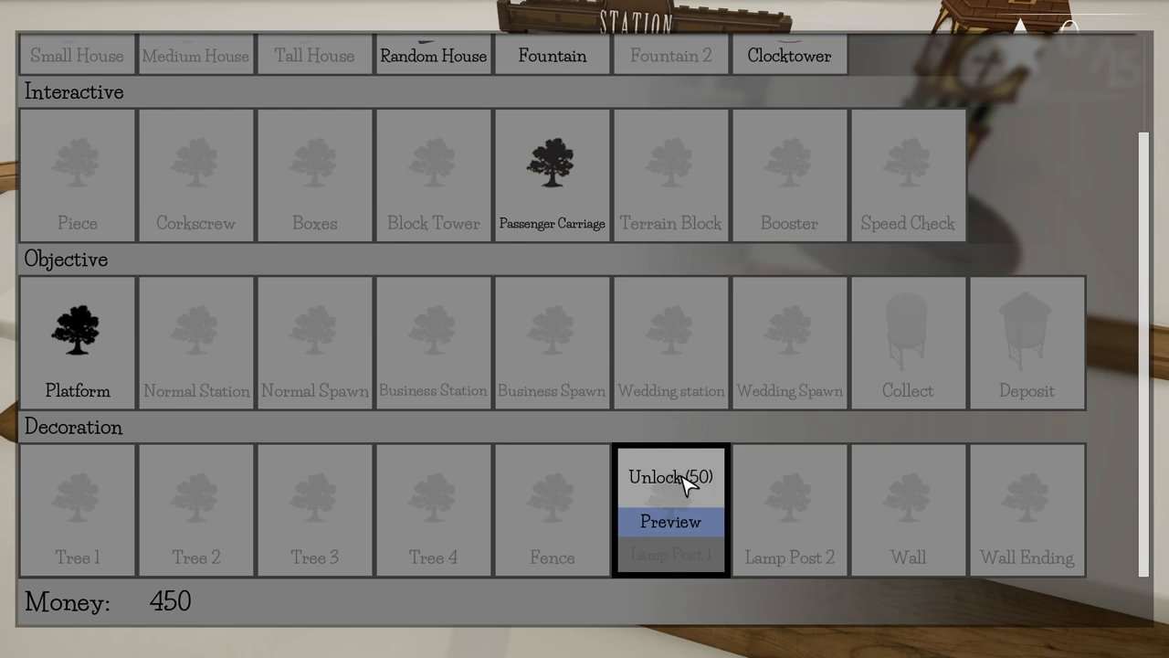
- Select a locked Interactive toy to show its Unlock (50) / Preview options
left_click(669, 522)
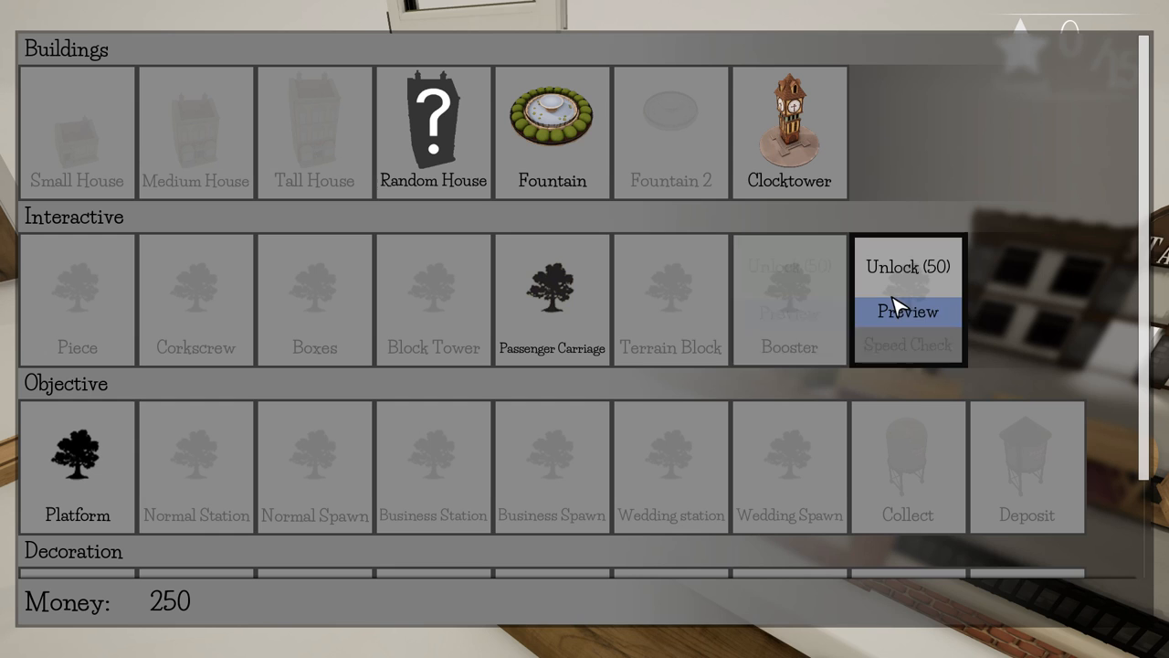
left_click(906, 311)
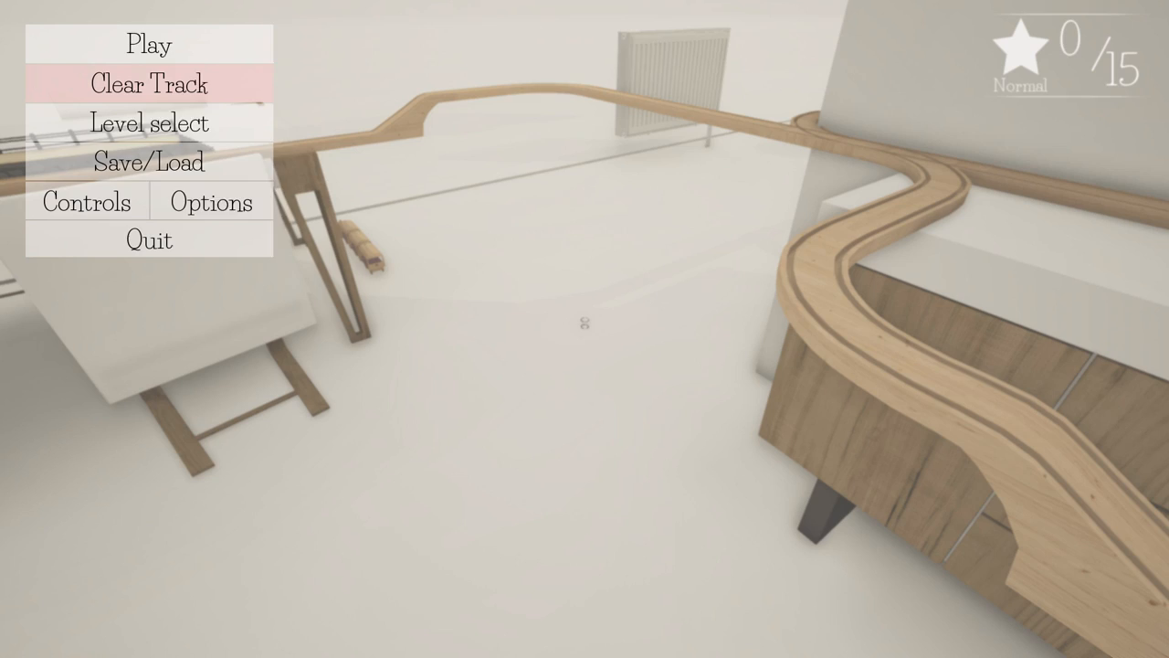
- View the Controls key bindings, then show the Options graphics and display settings
left_click(84, 201)
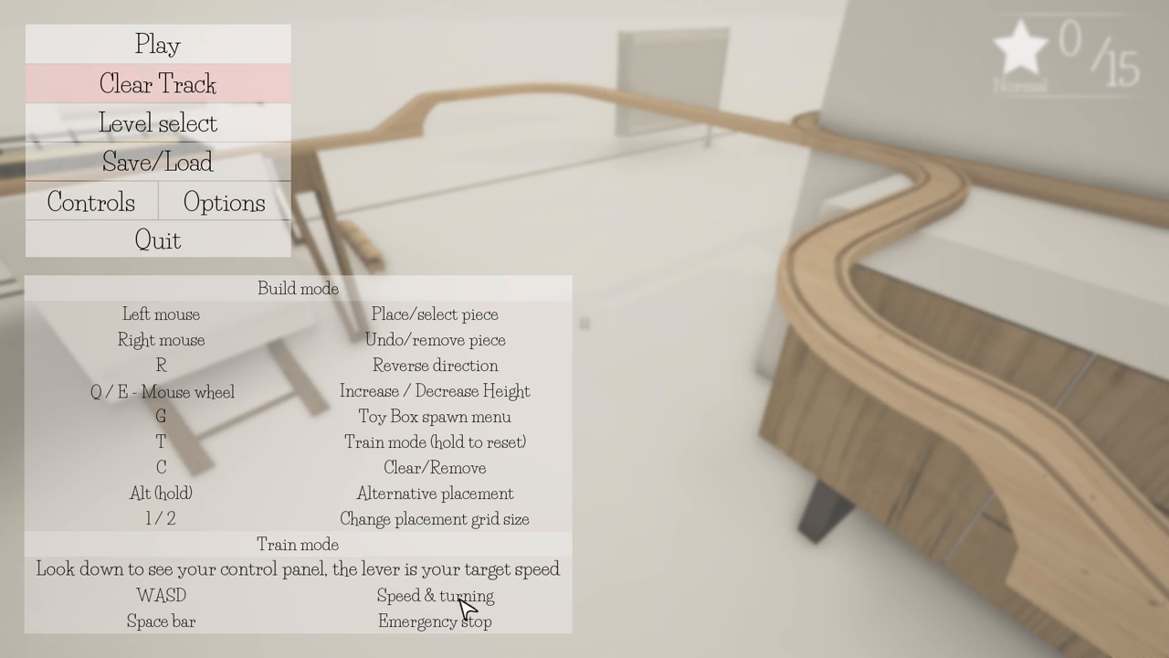
left_click(222, 201)
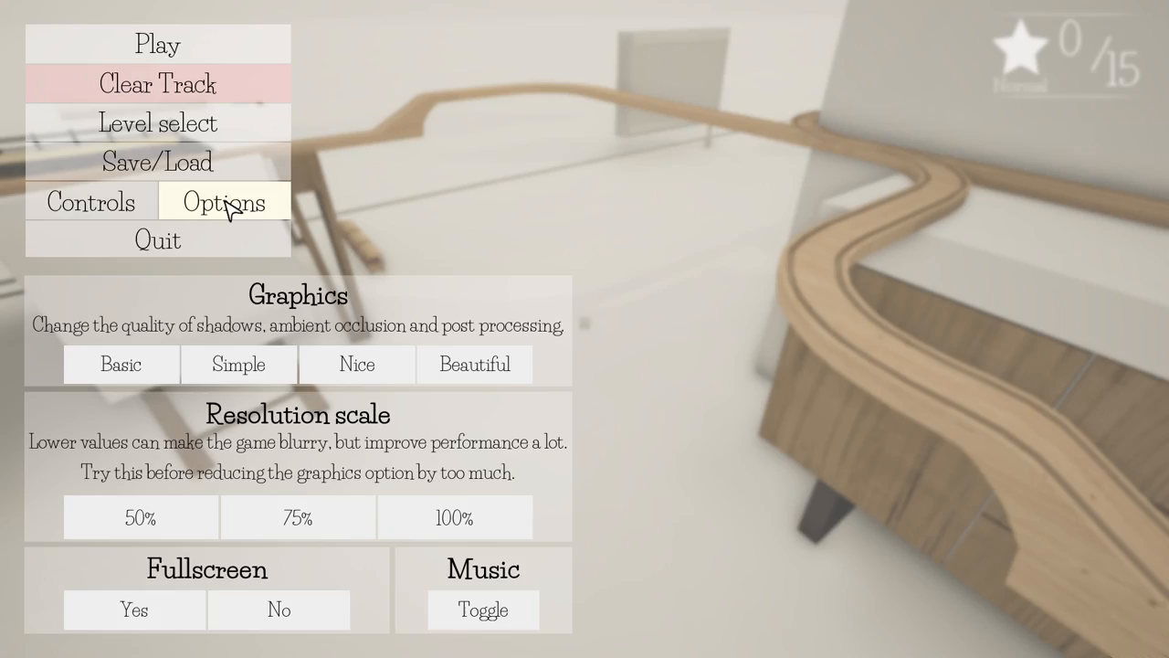